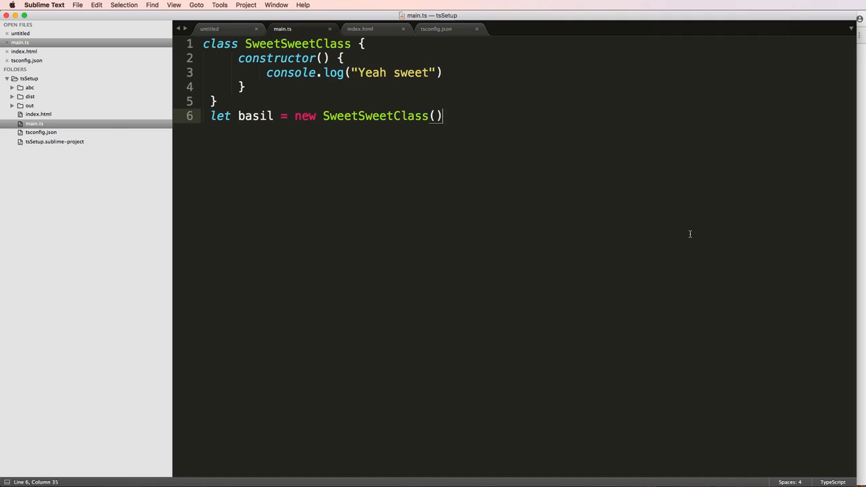
mouse_move(511, 194)
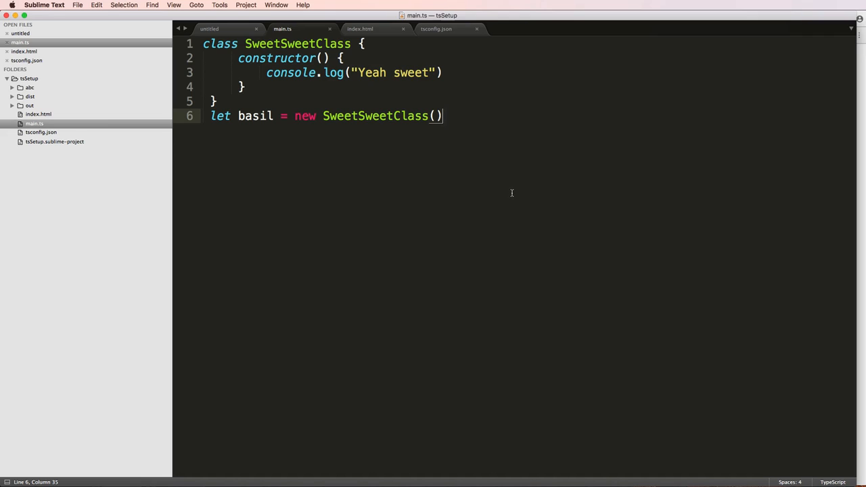
mouse_move(295, 13)
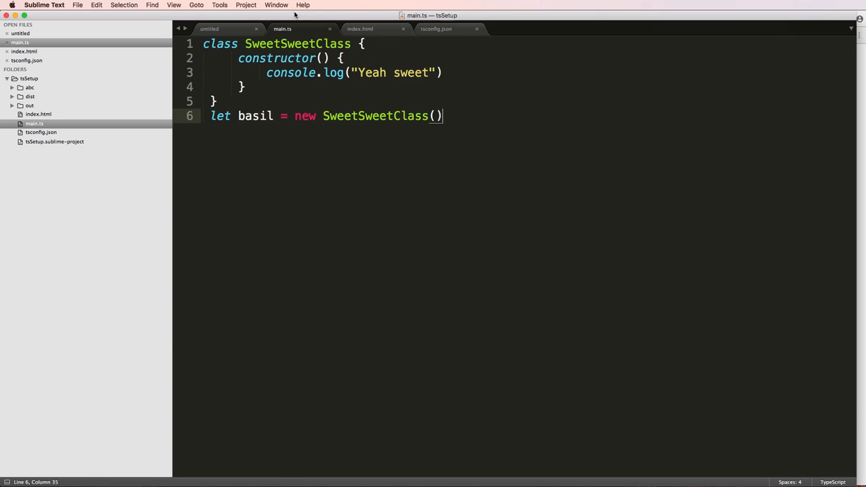
View the compiled main.js from the dist folder showing the ES5 output.
click(30, 96)
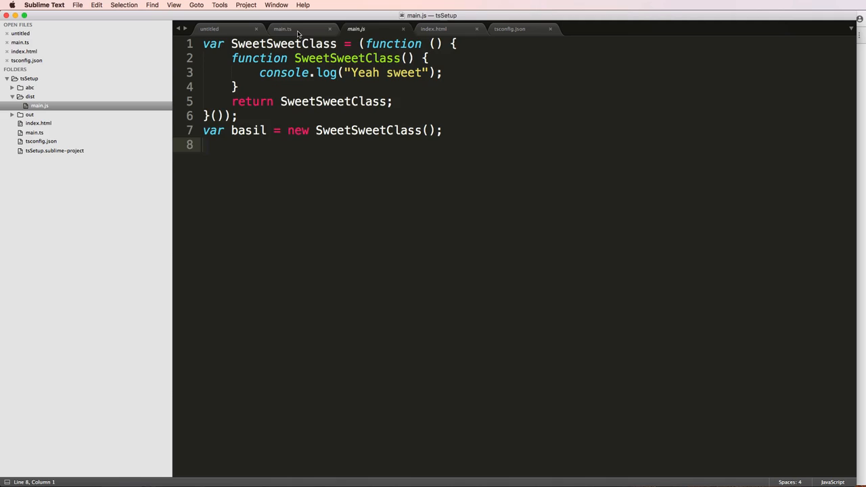
Clear main.ts and begin class SweetSweetBasil { constructor() }.
click(282, 28)
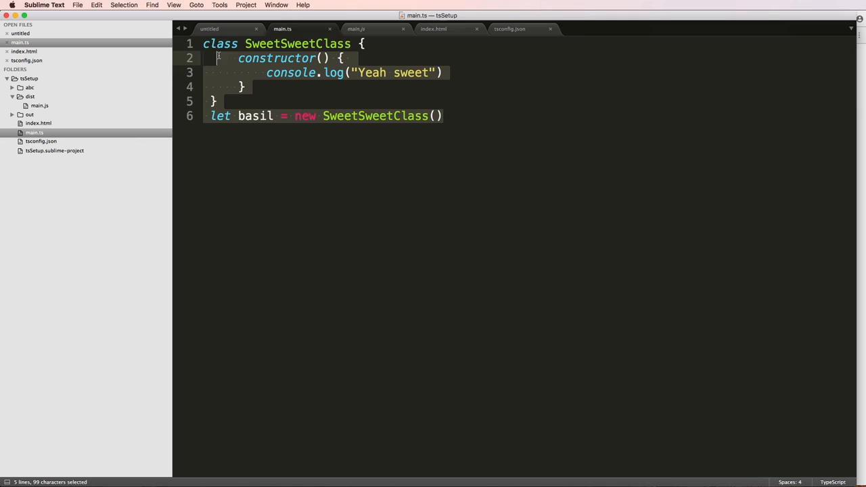
text(class)
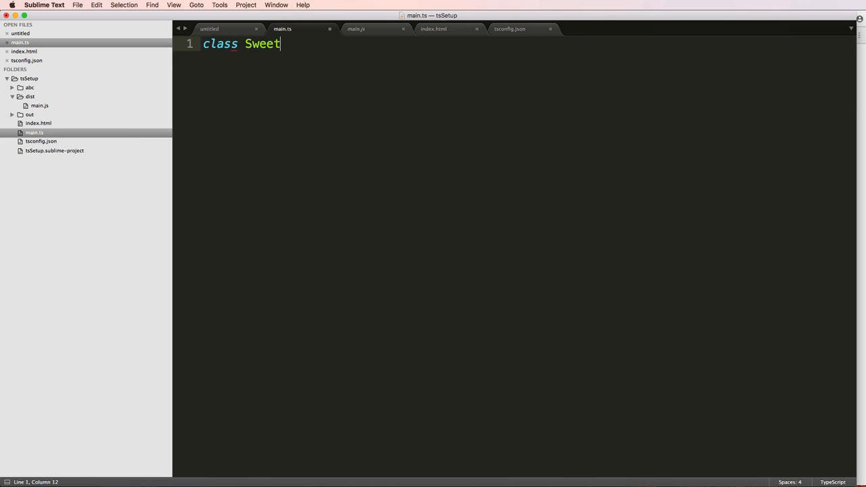
text(SweetC)
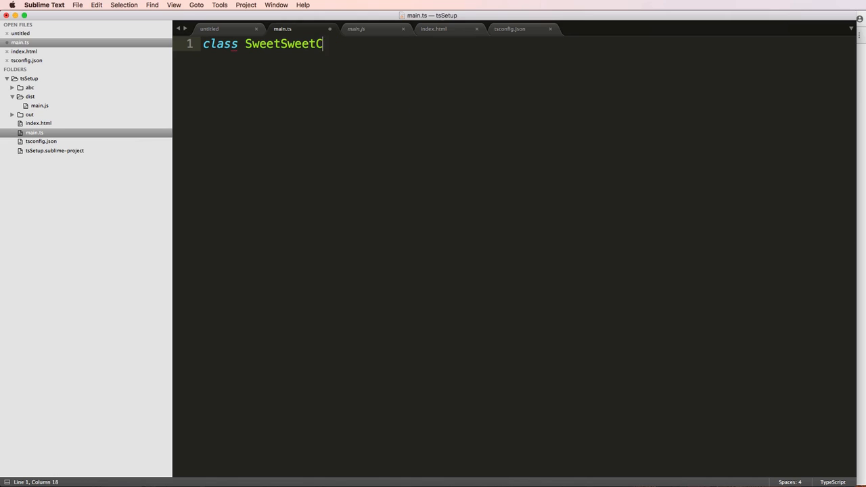
text(Basil())
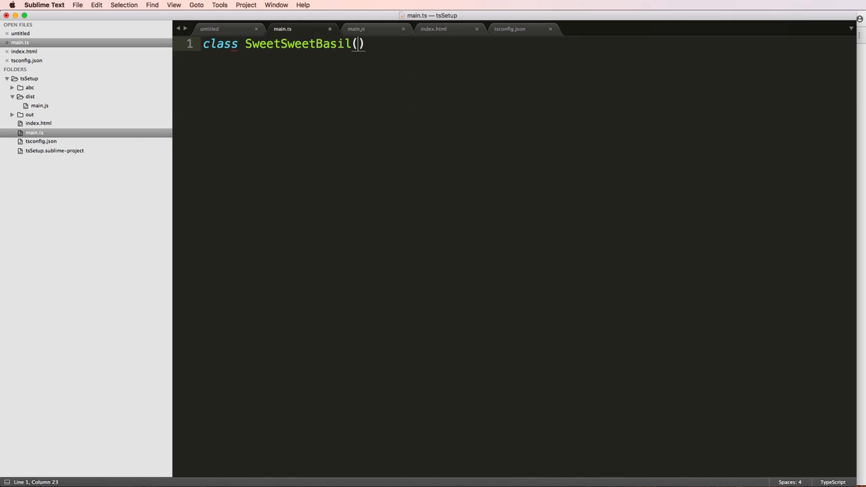
text({)
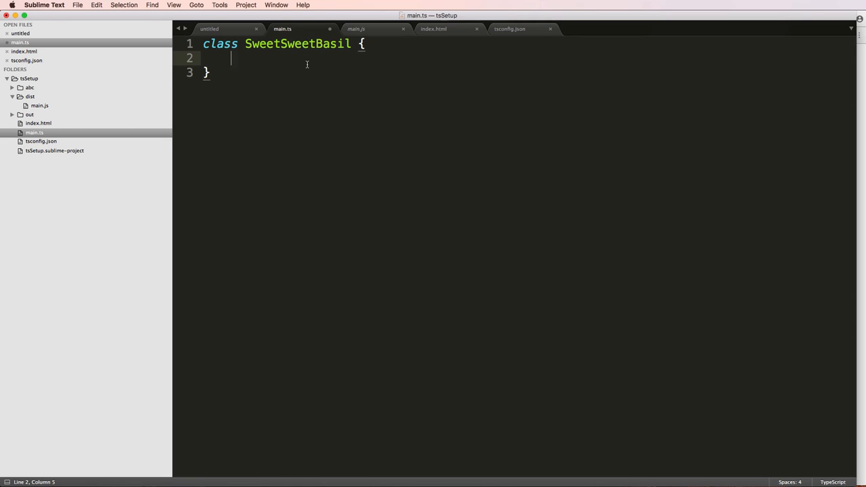
text(constructor)
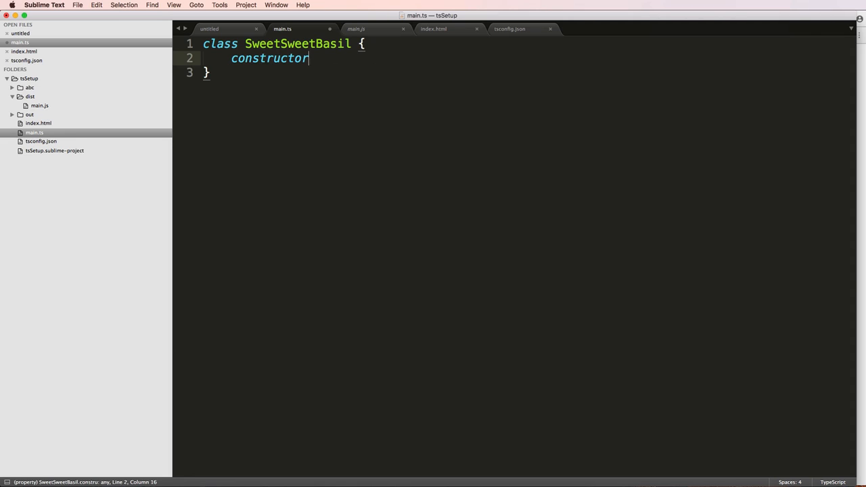
text(())
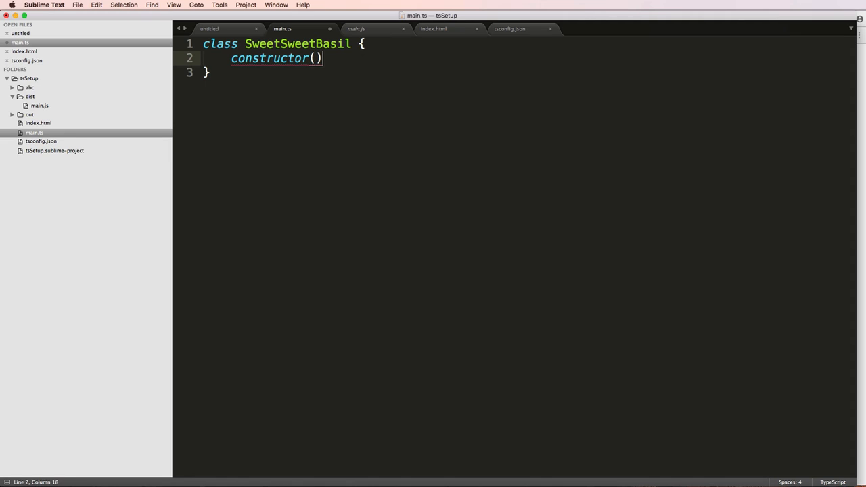
Give the constructor a body with console.log("Something") and save.
text({)
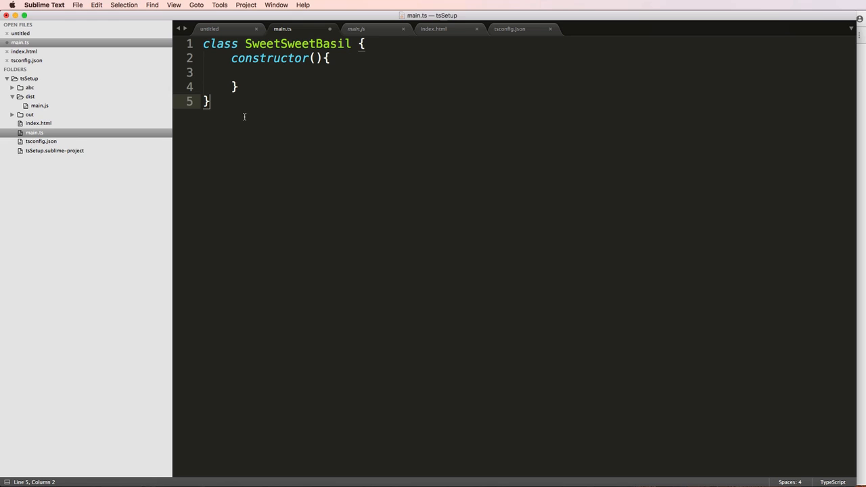
text(confirm)
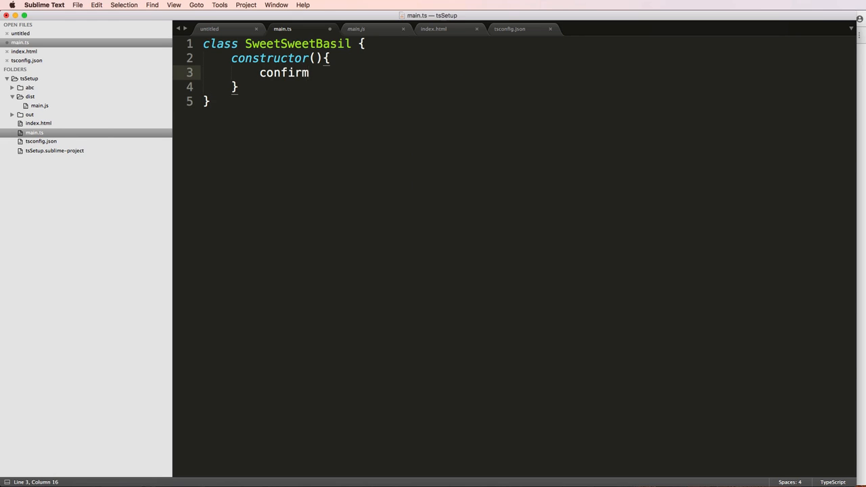
text(console.log())
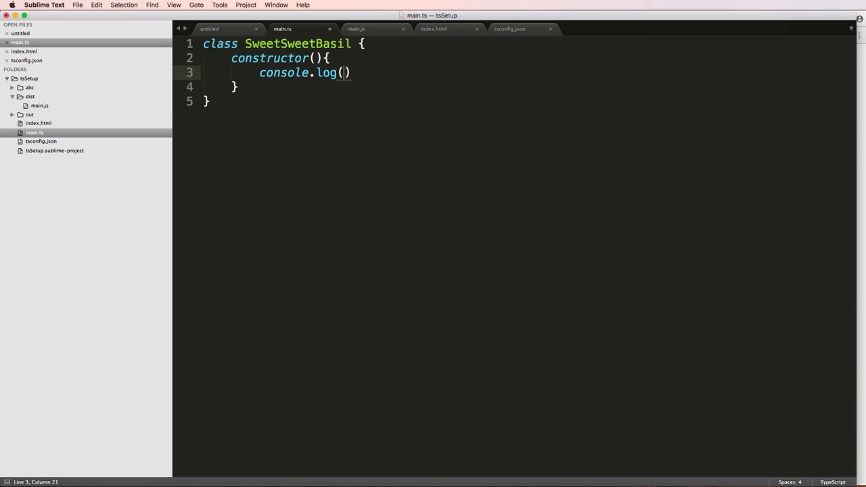
text("Something")
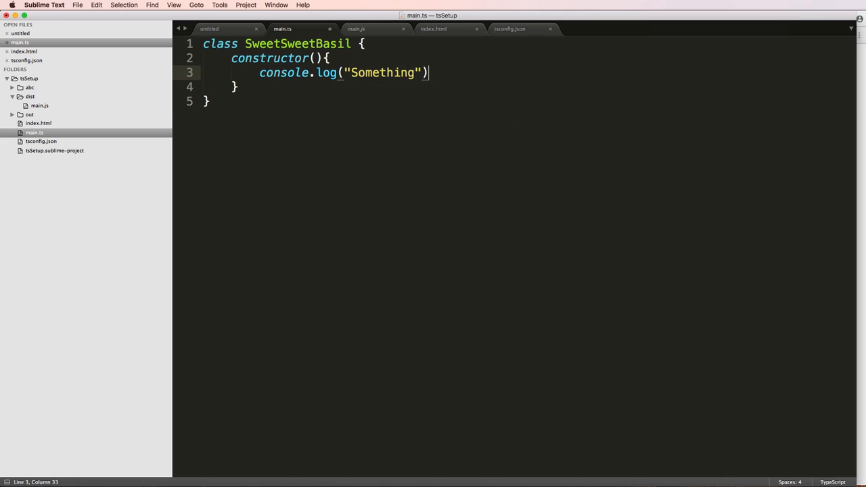
key(cmd+s)
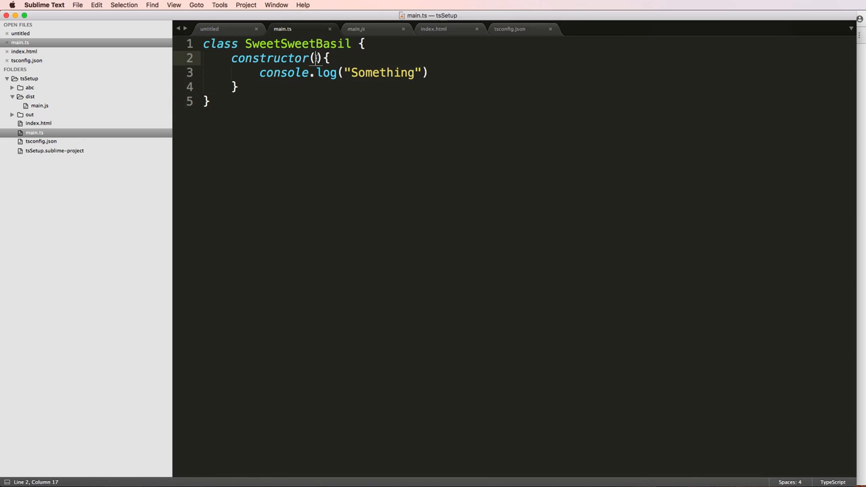
Add a name:string parameter and log "Hello " + name instead.
text(name)
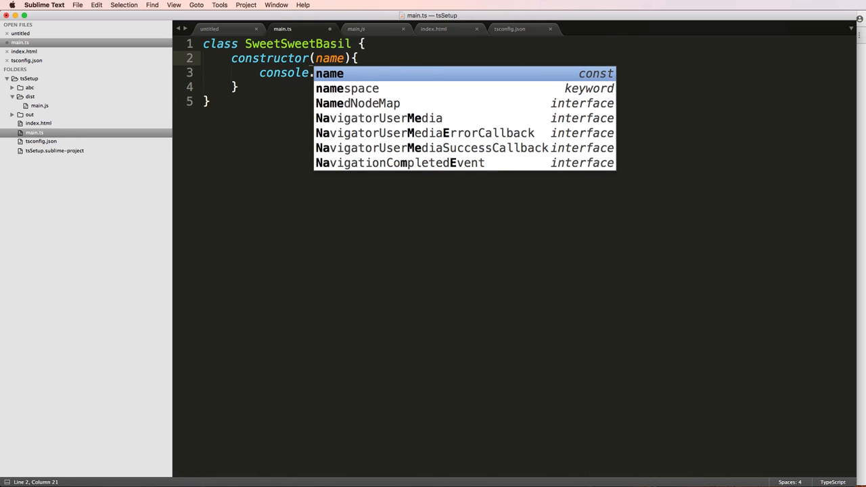
text(:)
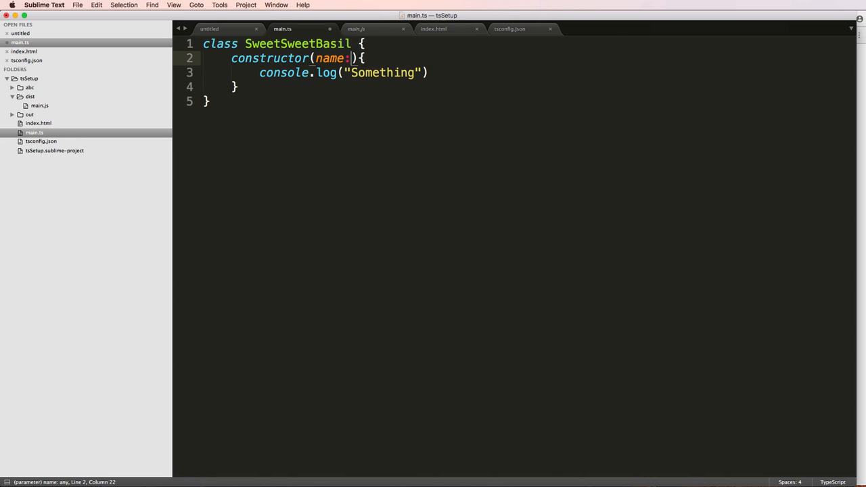
text(String)
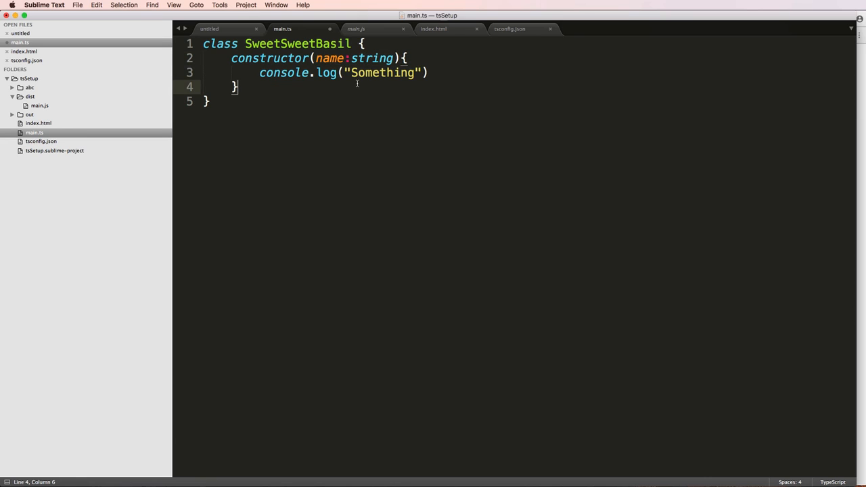
double_click(331, 57)
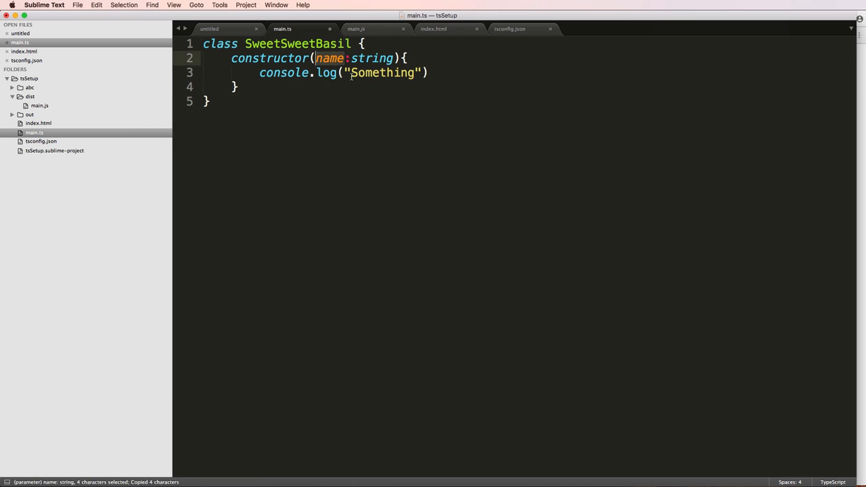
text(Hello)
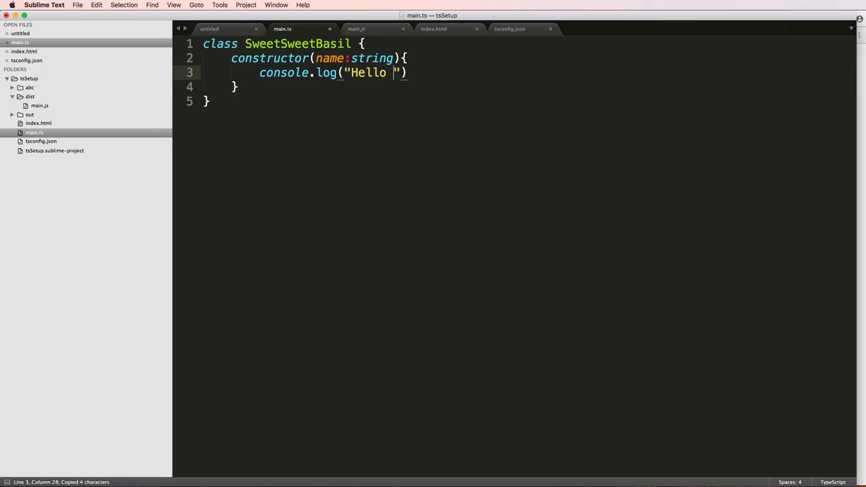
text(+ name)
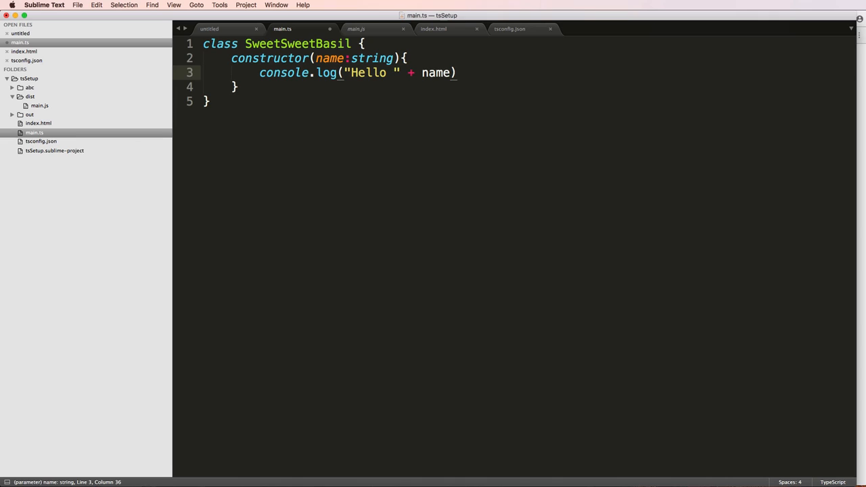
click(237, 86)
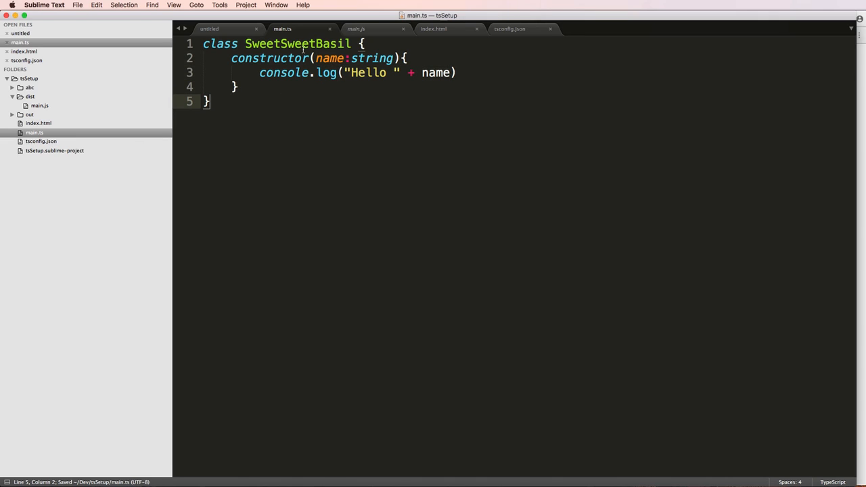
Declare let basil = new SweetSweetBasil() on line 7, retyping the new keyword.
text(let)
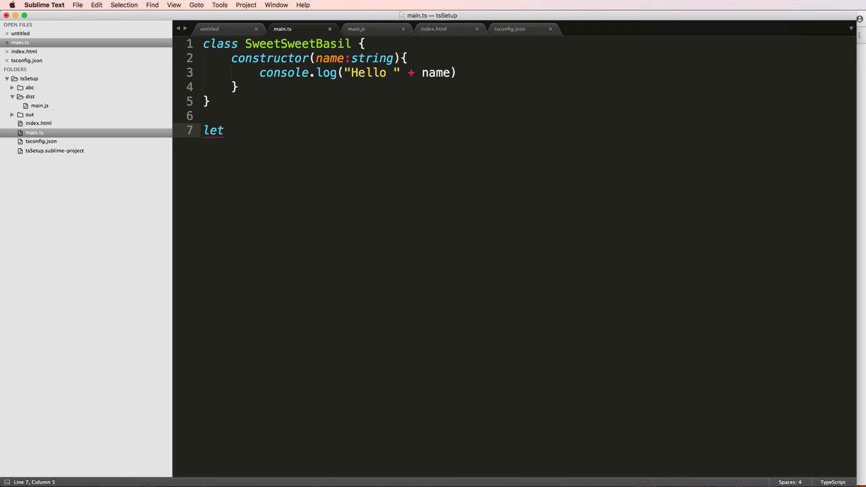
text(ba)
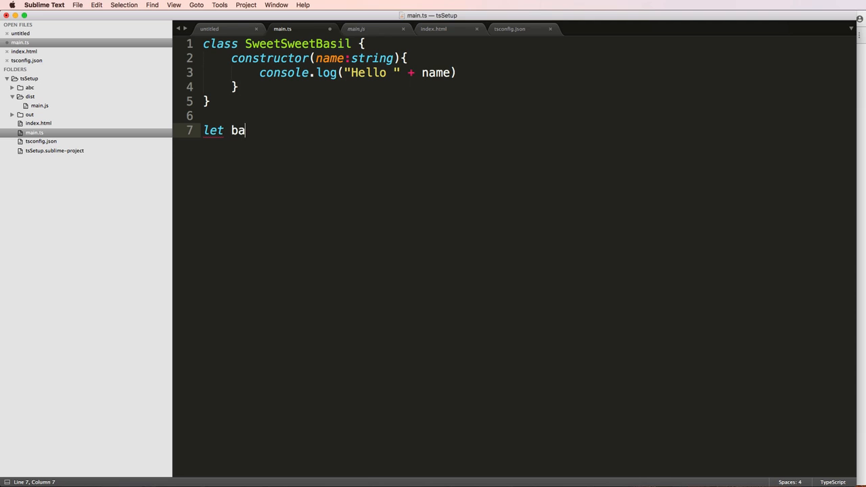
text(sil =)
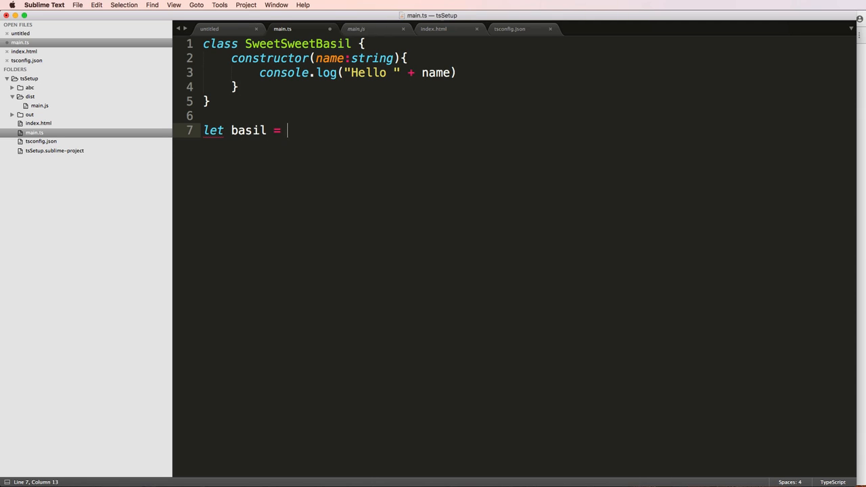
text(new S)
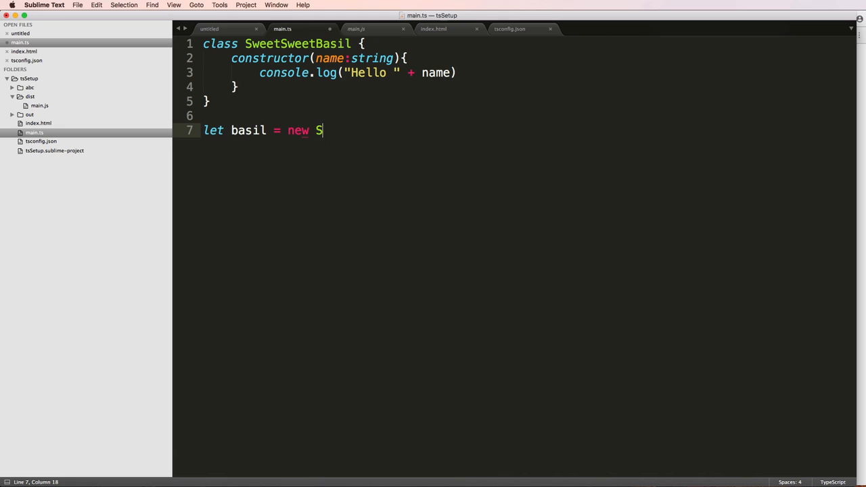
text(weetSweetBasil())
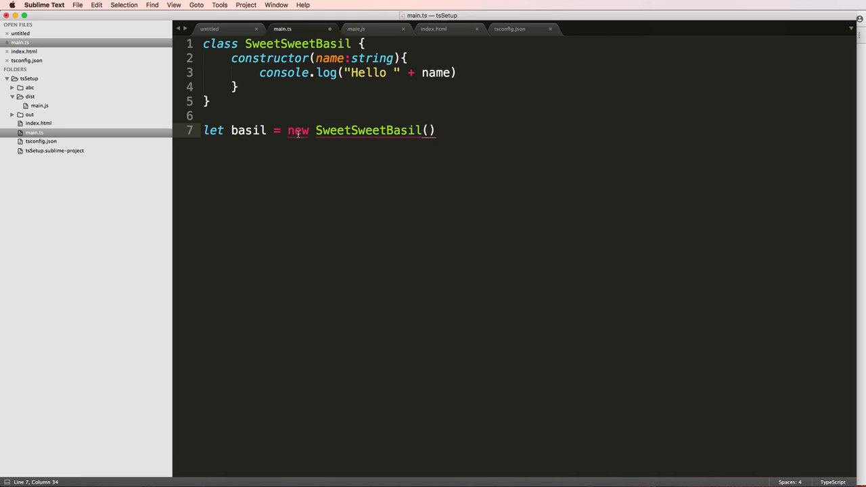
double_click(297, 130)
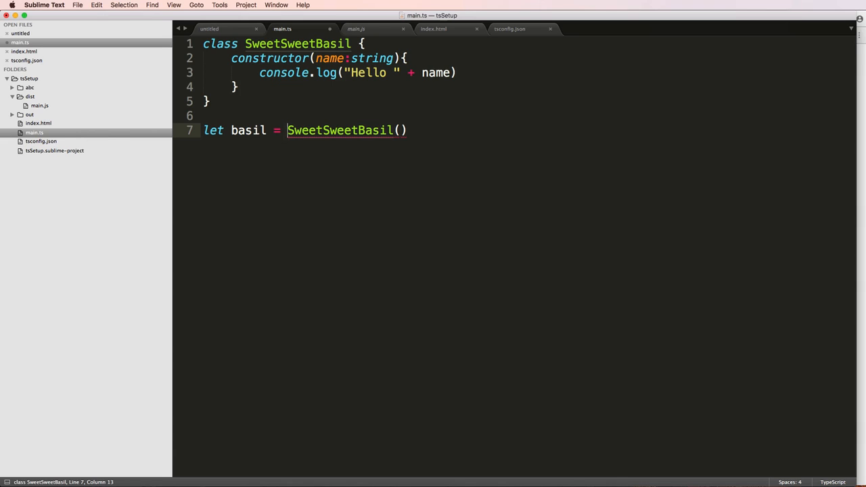
text(new)
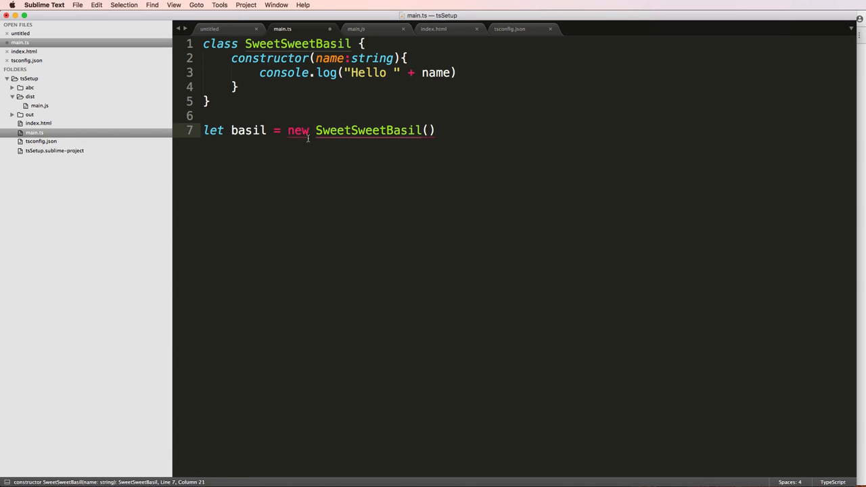
mouse_move(400, 135)
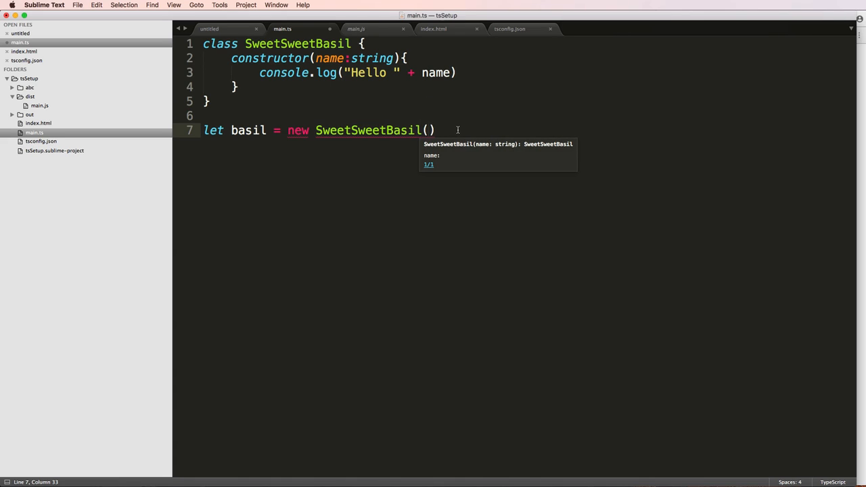
Construct basil with the string "World" as its argument, removing the stray name: label.
text(name)
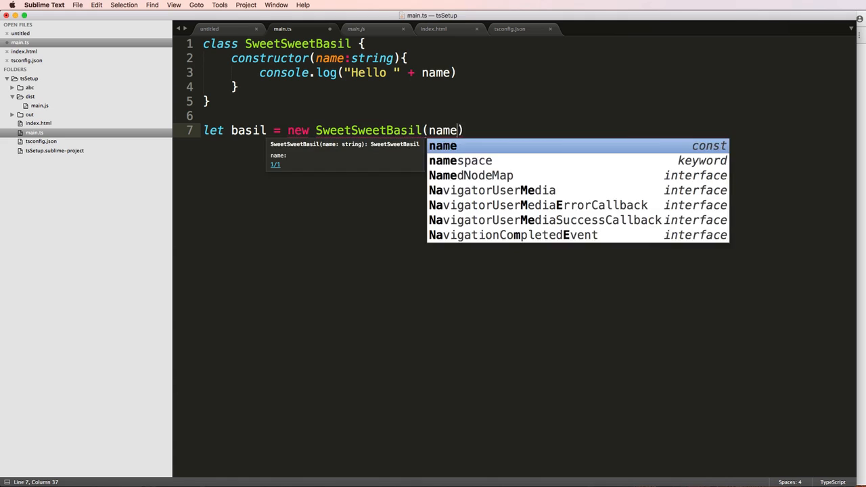
text(:"Justin")
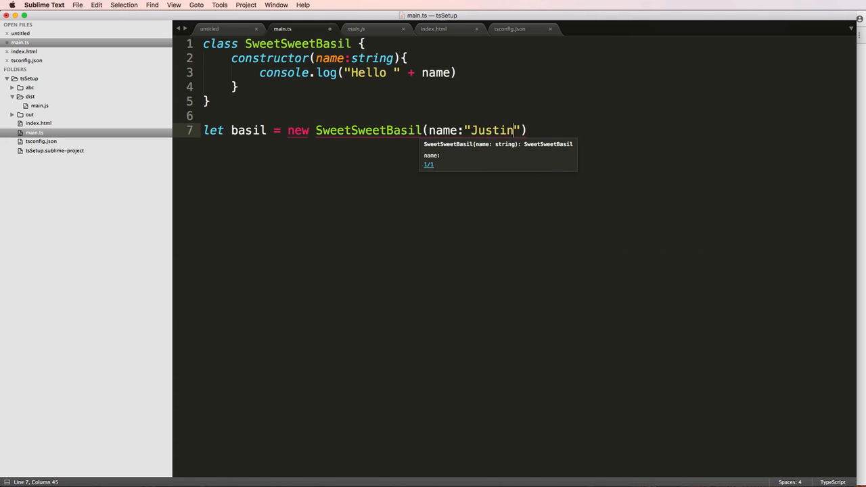
text(hello)
text(World)
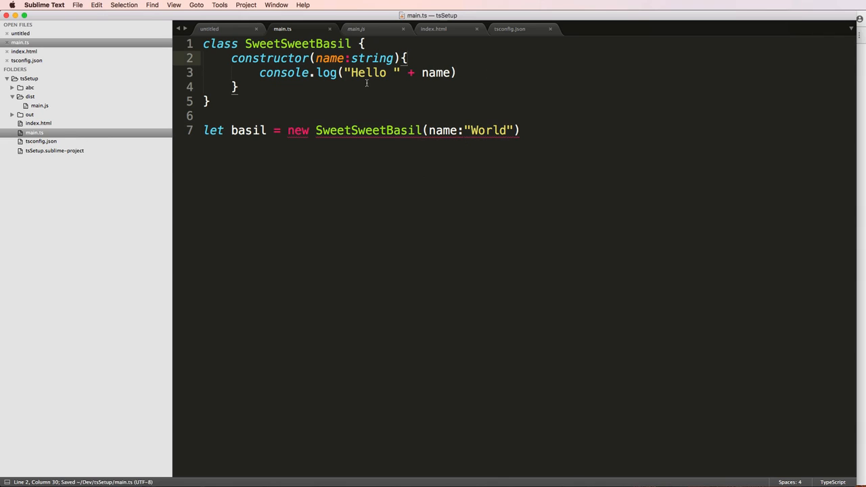
double_click(441, 130)
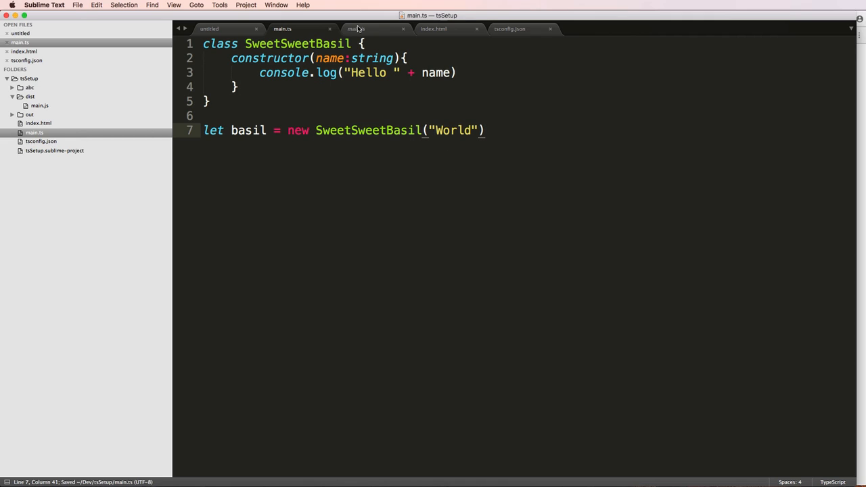
Run tsc --watch in one Terminal and http-server -c-1 in another.
click(357, 28)
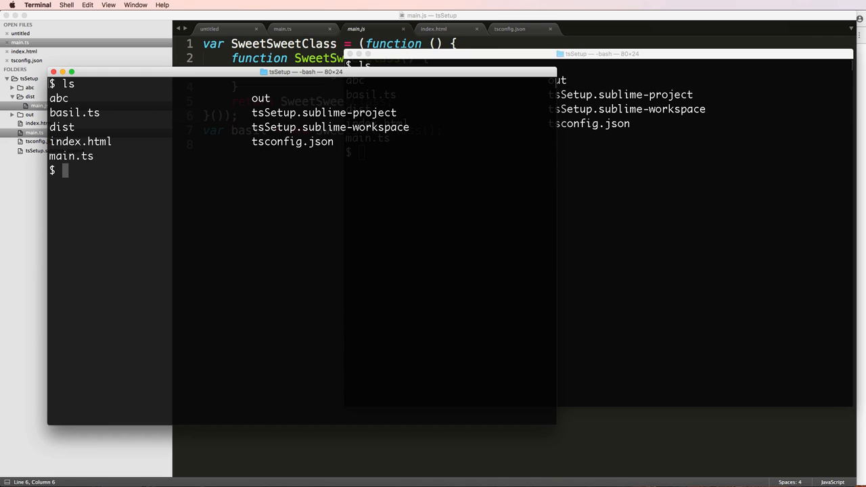
text(tsc)
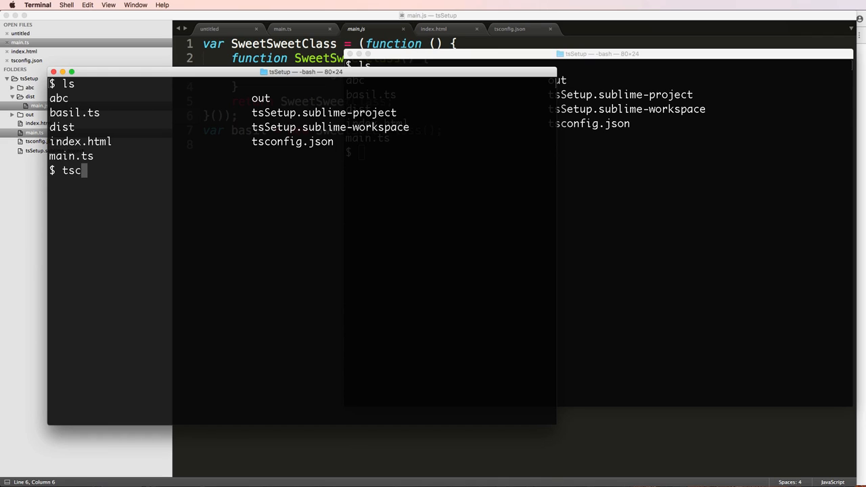
text(--watch)
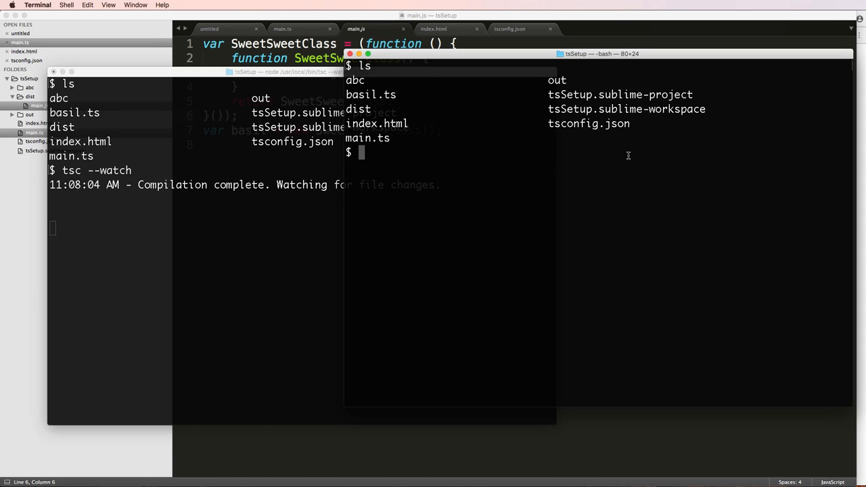
text(http)
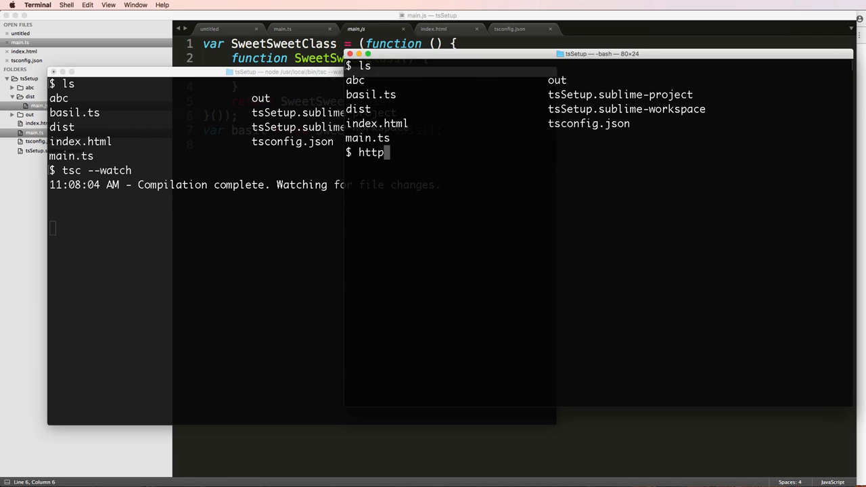
text(-server -c)
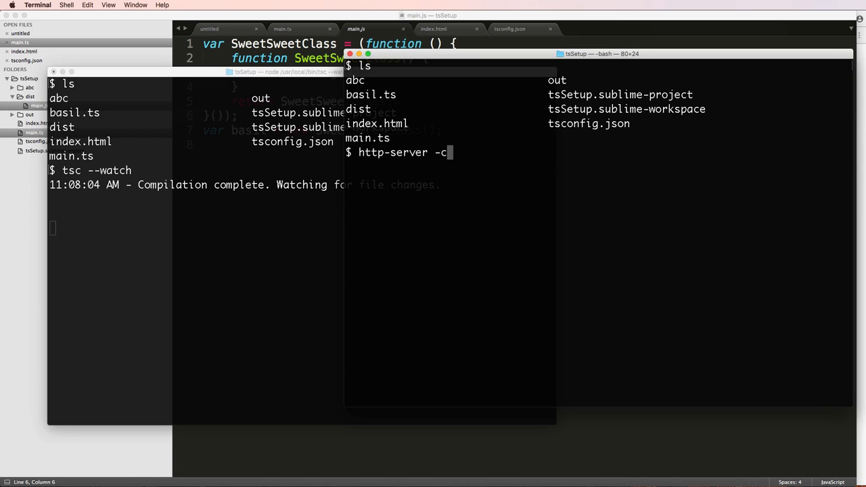
text(-1)
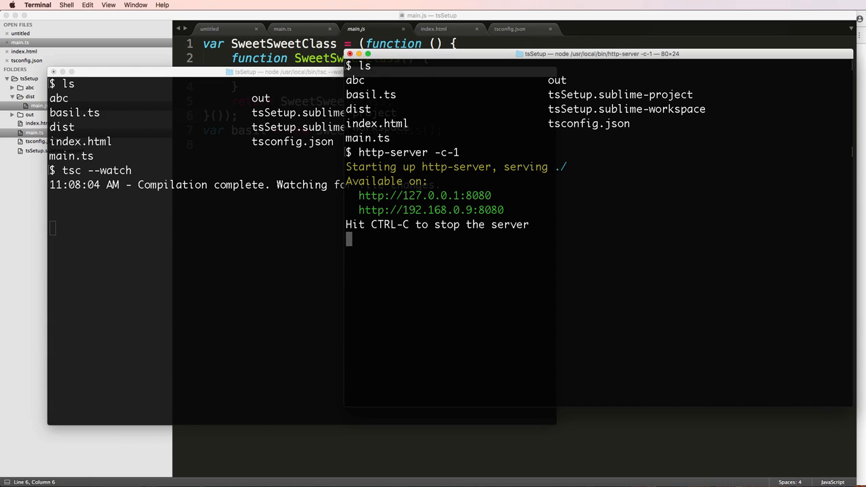
mouse_move(474, 134)
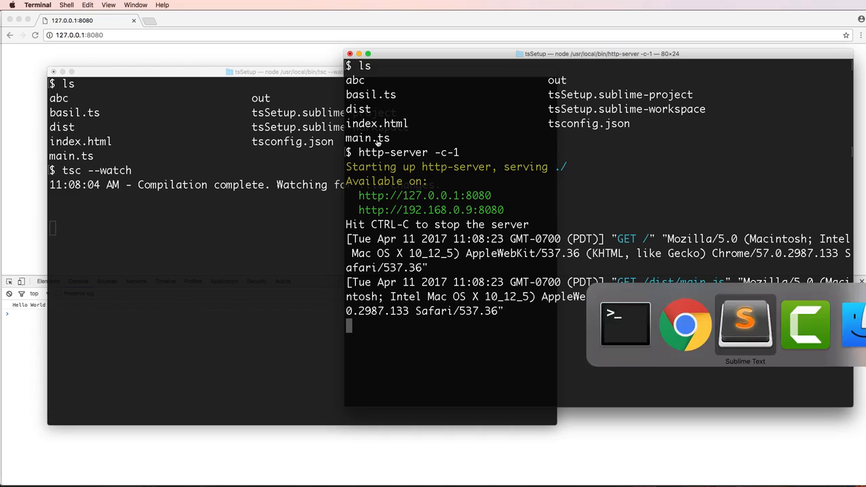
Paste a copy of the basil line reassigning it to new SweetSweetBasil("basil") without let.
click(744, 324)
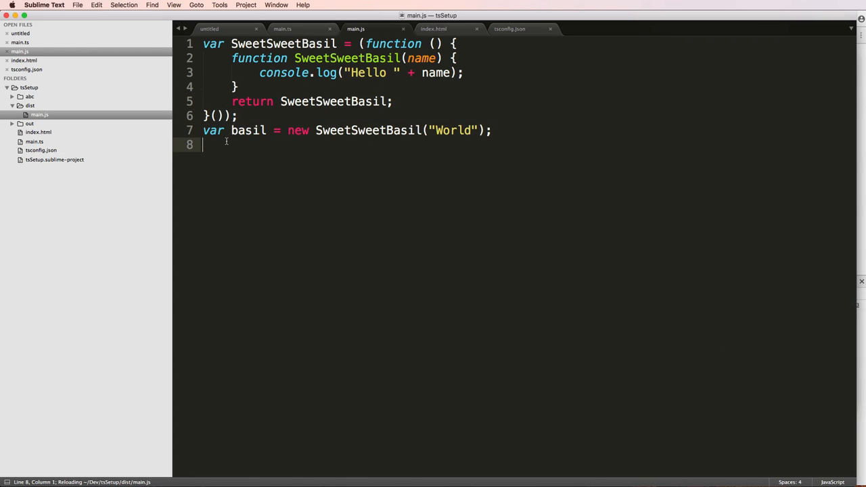
click(282, 29)
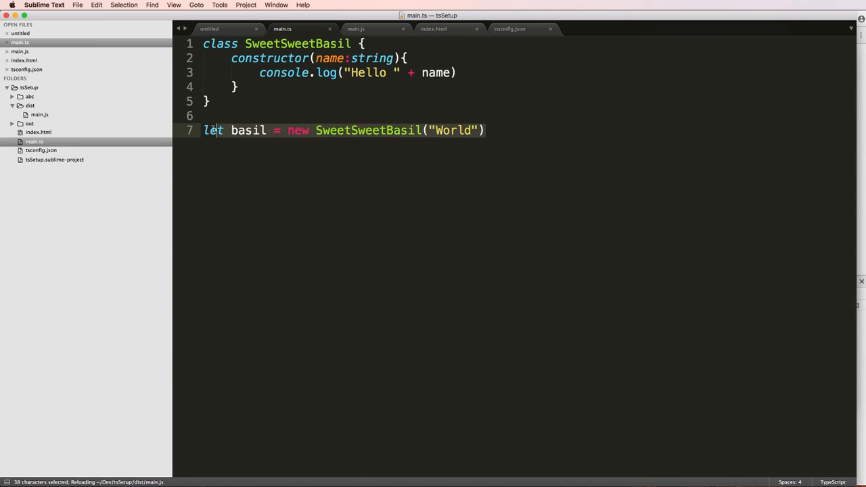
key(cmd+v)
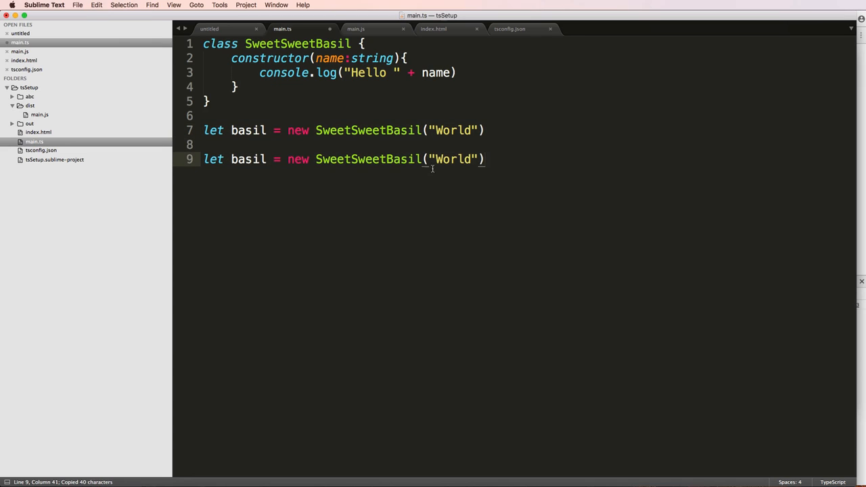
text(basi)
click(343, 130)
text(w)
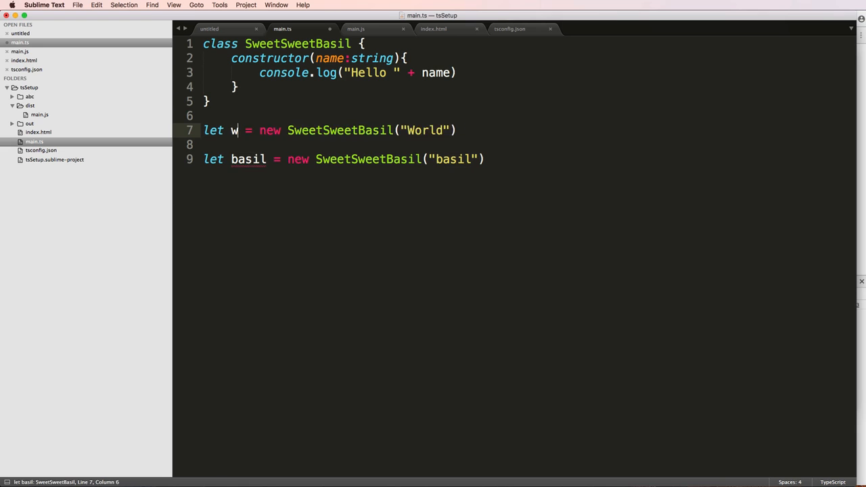
text(orld)
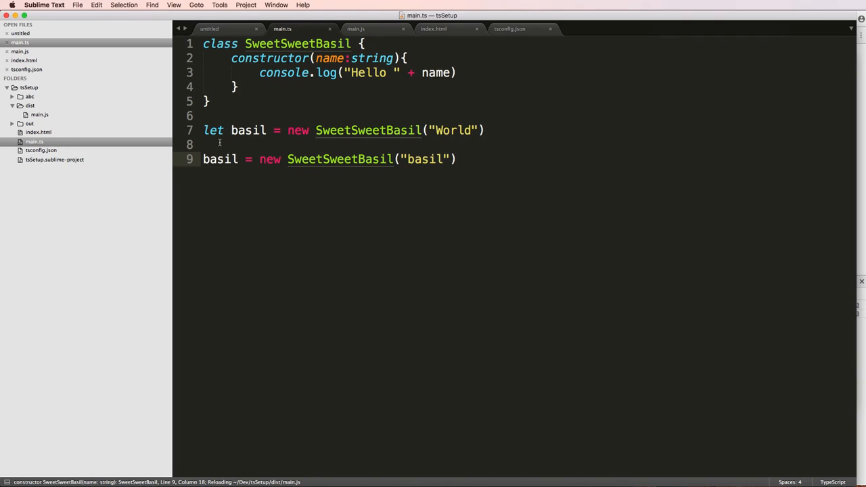
text(b)
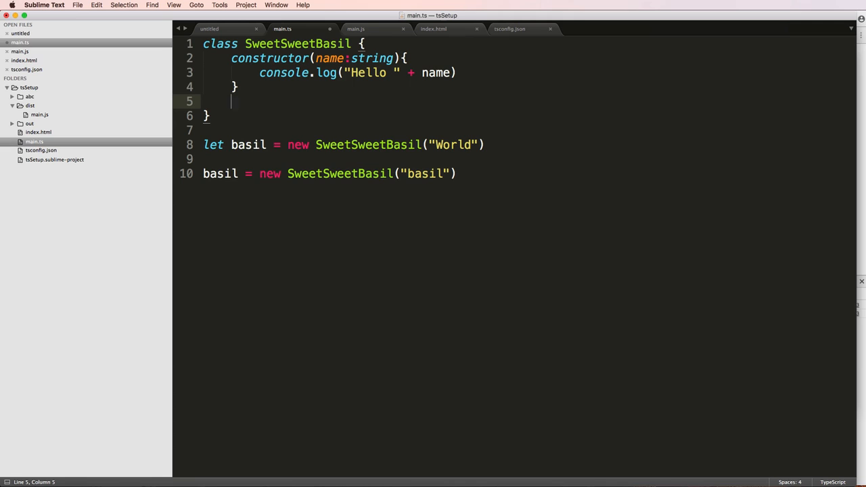
Add color(){ console.log("Green") } to the class and call basil.color() at the end.
text(co)
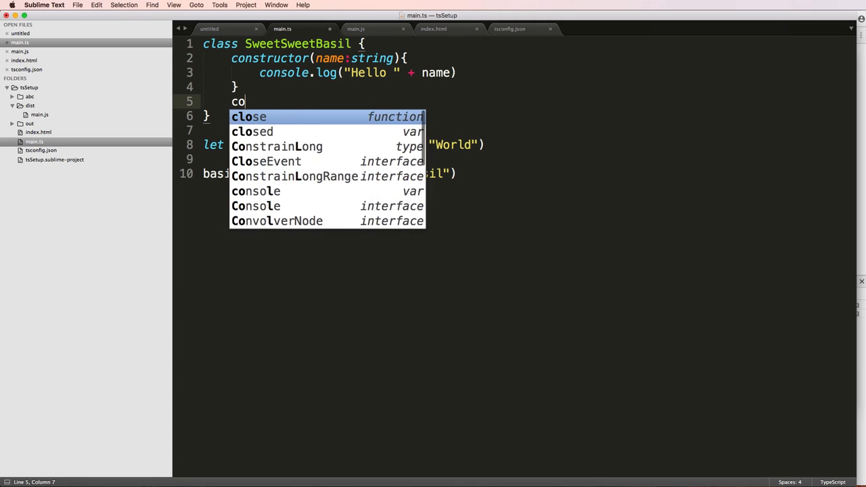
text(lor)
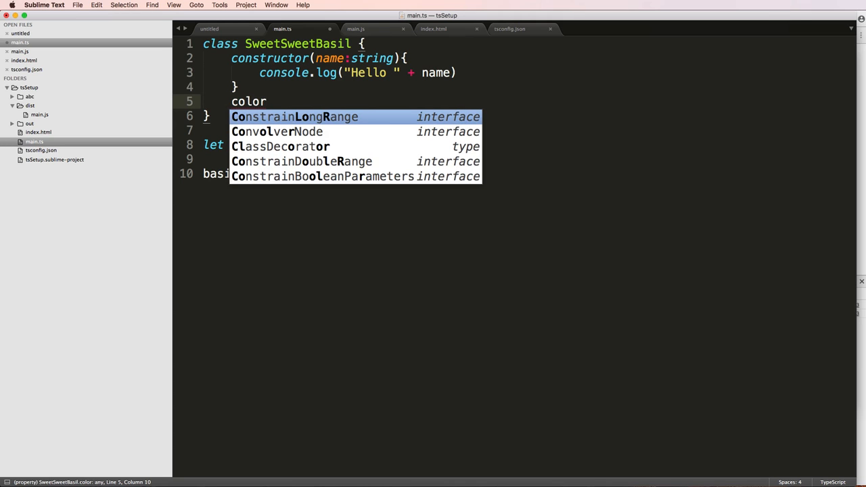
text(())
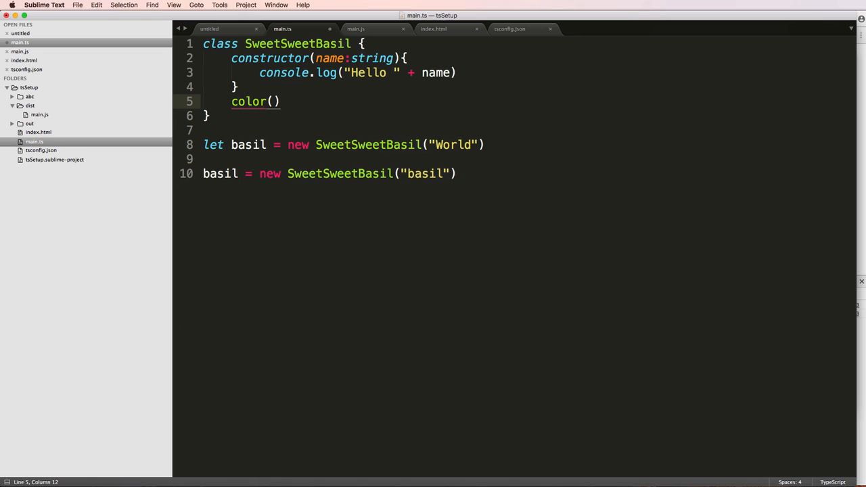
text({)
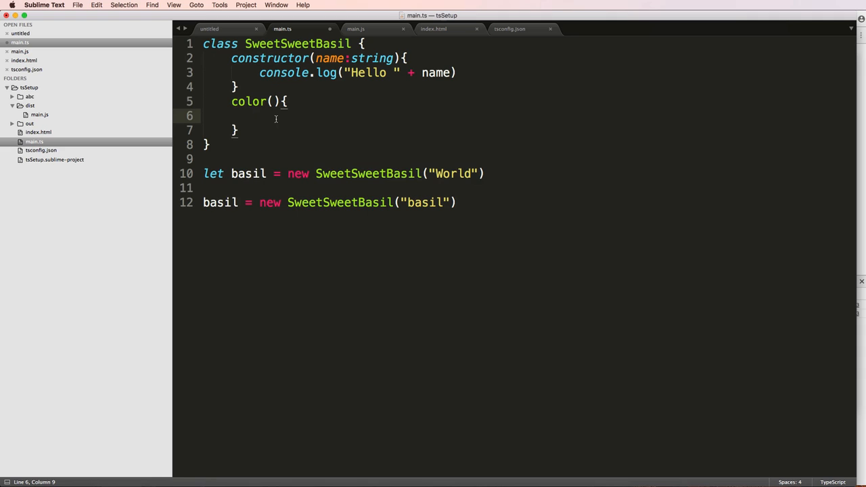
text(console.log()
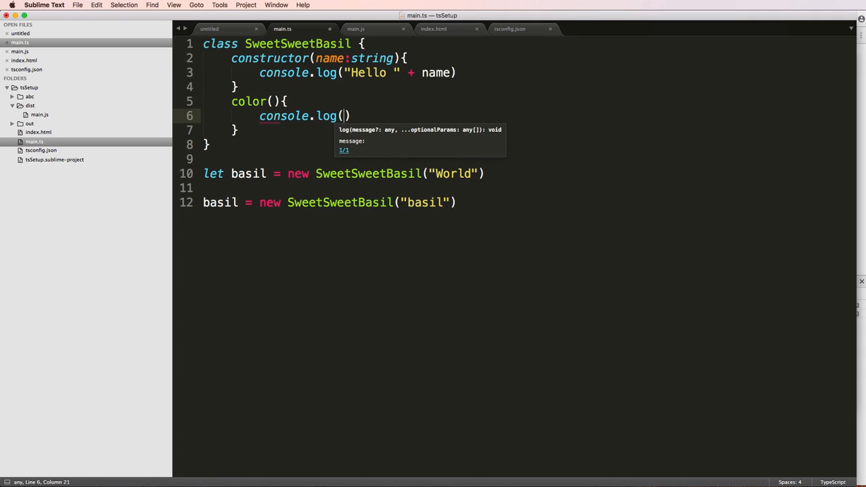
text("Green")
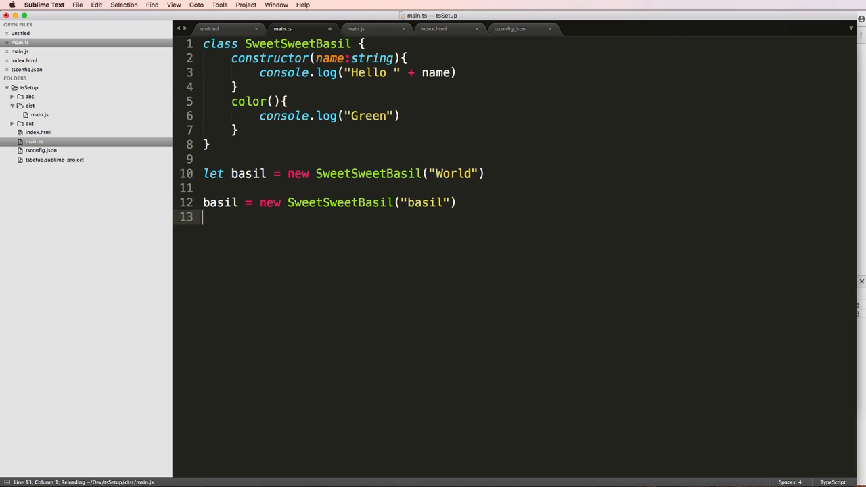
text(basil.col)
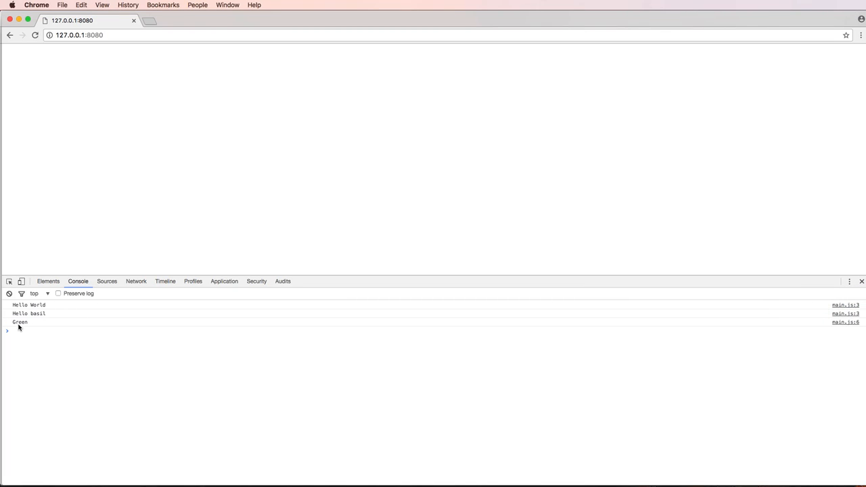
mouse_move(38, 322)
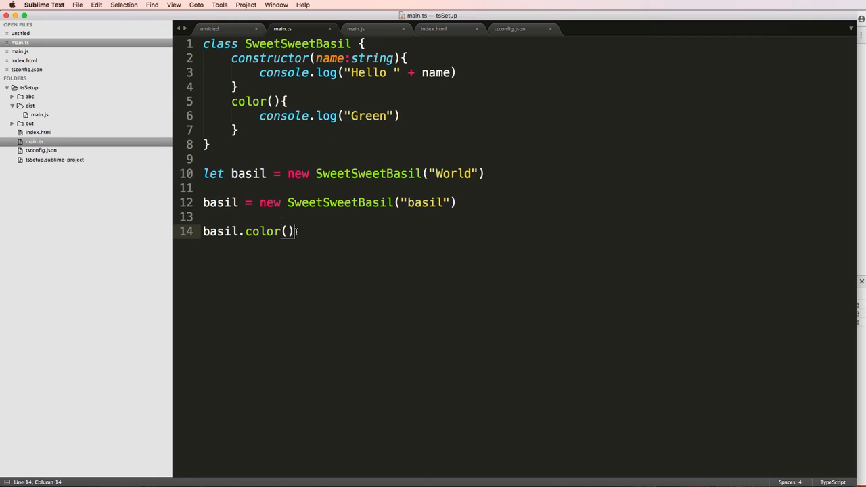
Rename the first instance to world, declare basil with let, and add world.color().
double_click(220, 203)
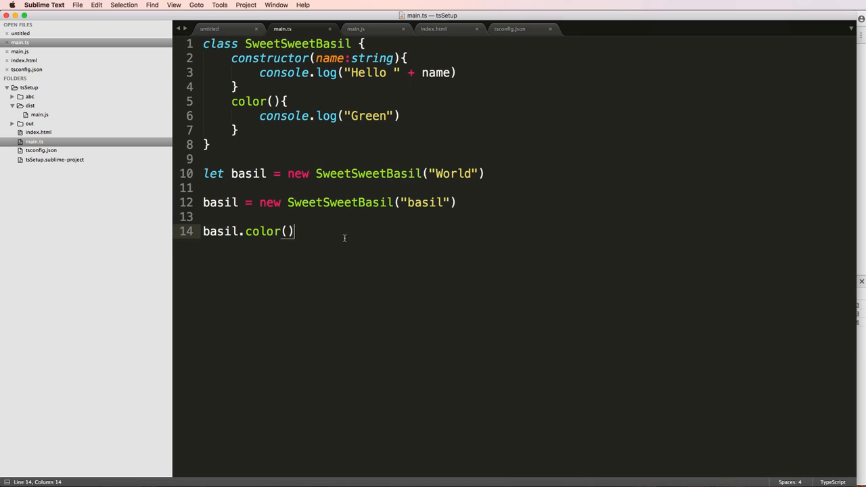
double_click(263, 231)
text(w)
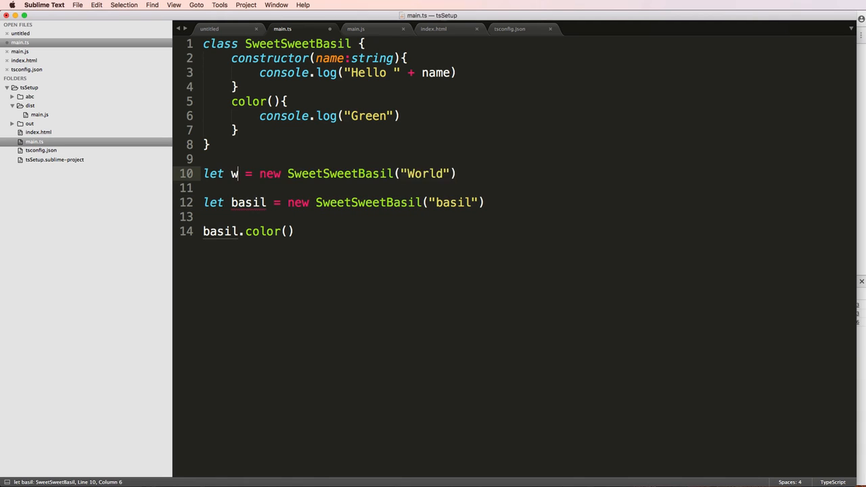
text(orld)
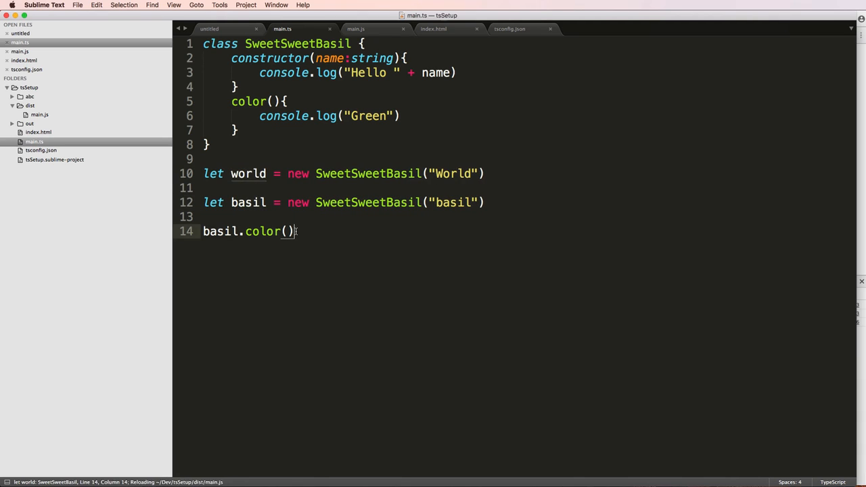
text(world.color())
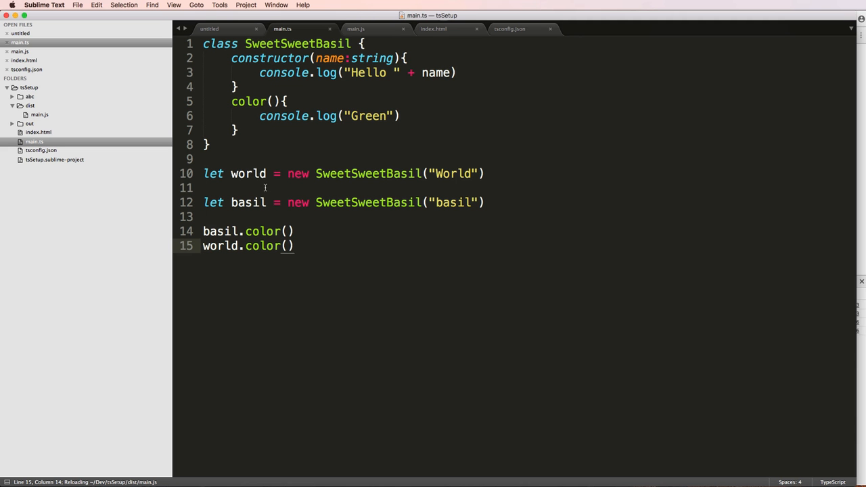
click(264, 188)
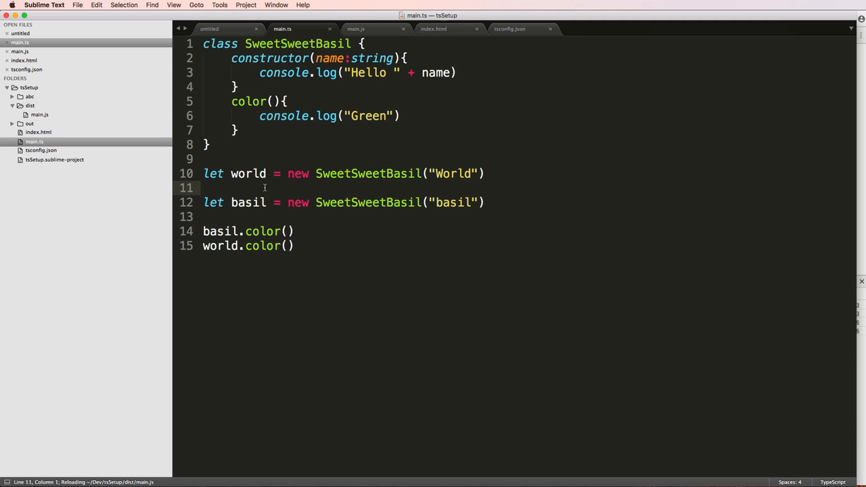
click(355, 29)
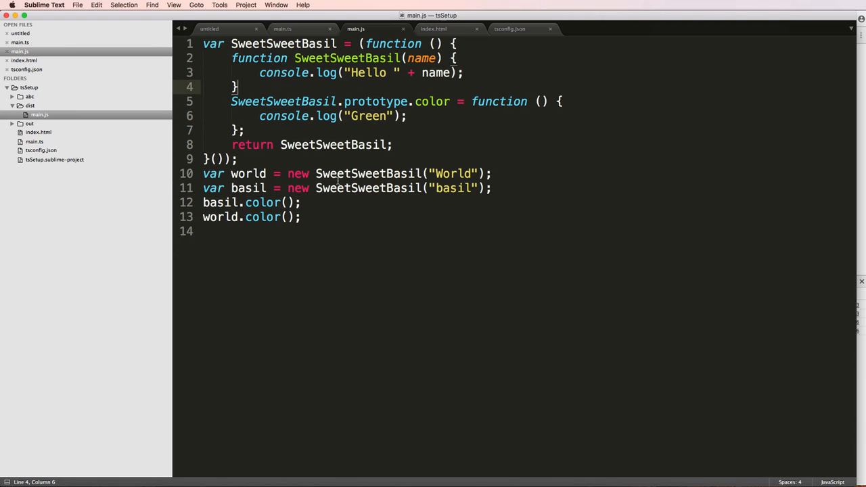
Delete the blank lines in main.ts, comparing against the compiled main.js.
click(368, 189)
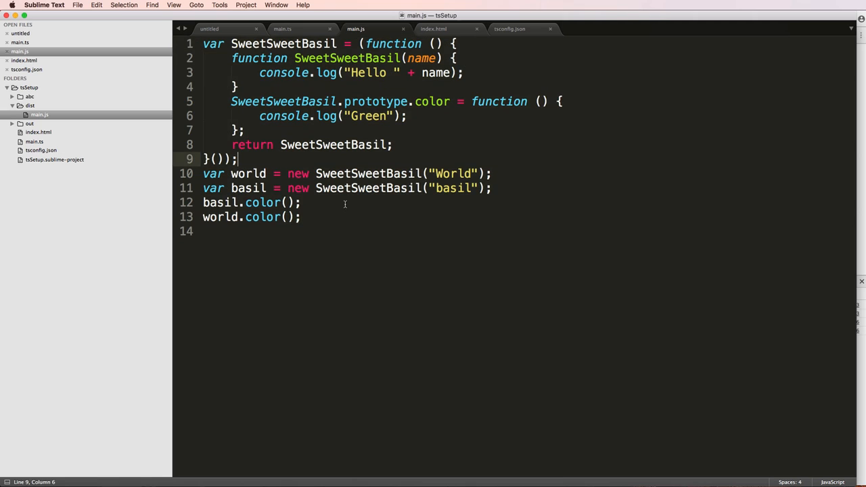
double_click(432, 100)
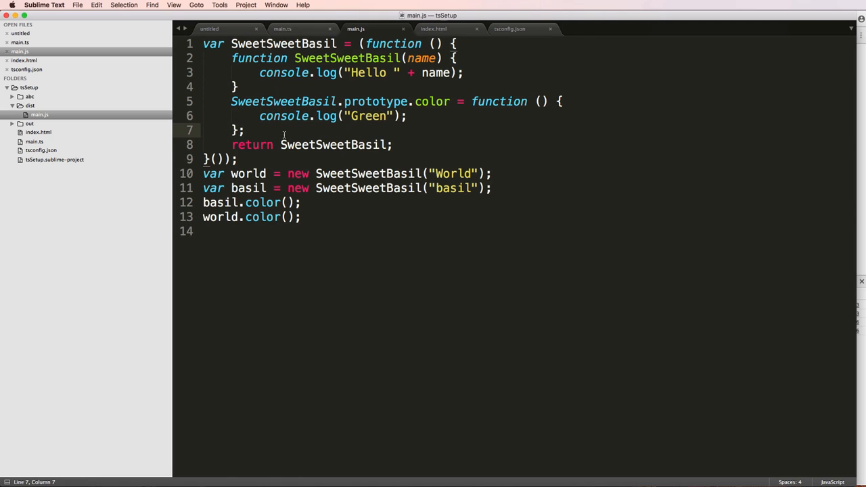
click(281, 29)
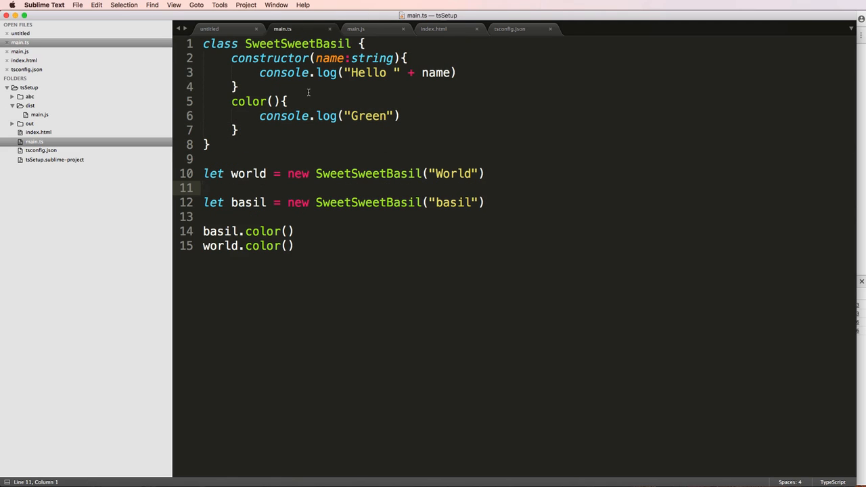
click(355, 29)
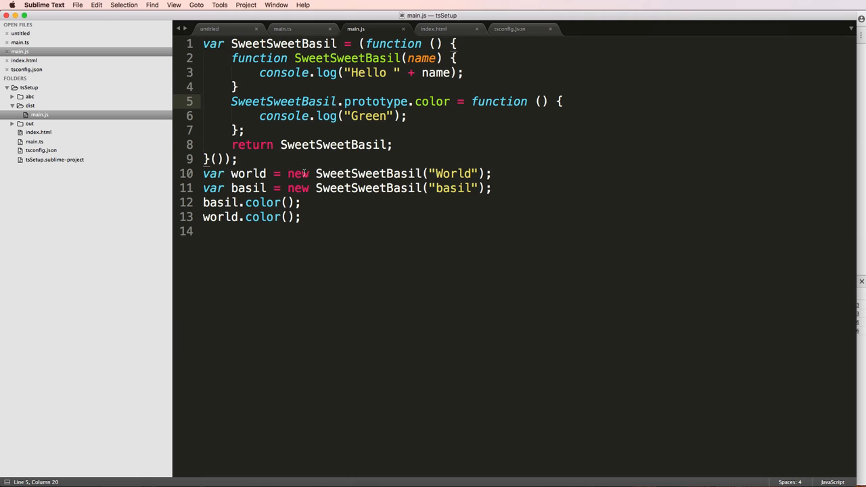
click(282, 28)
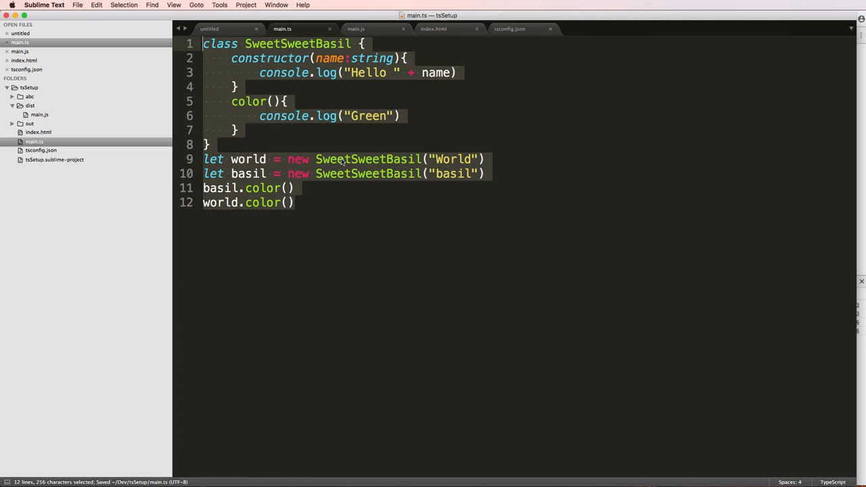
click(354, 29)
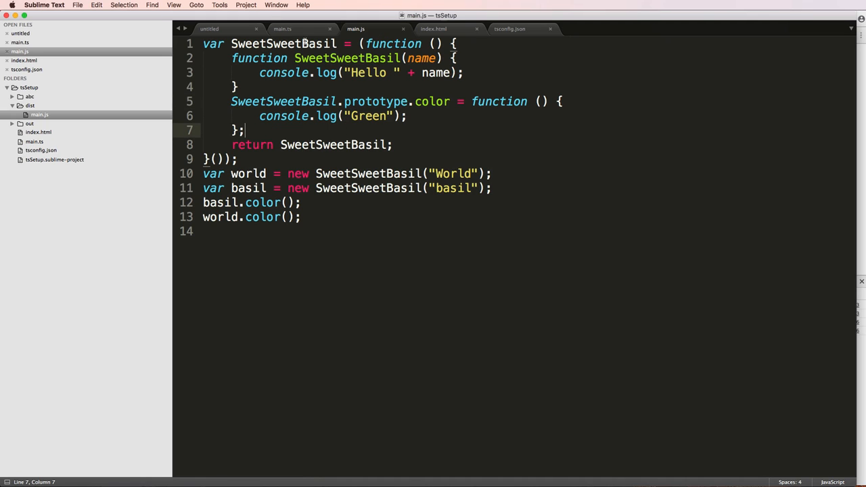
click(282, 29)
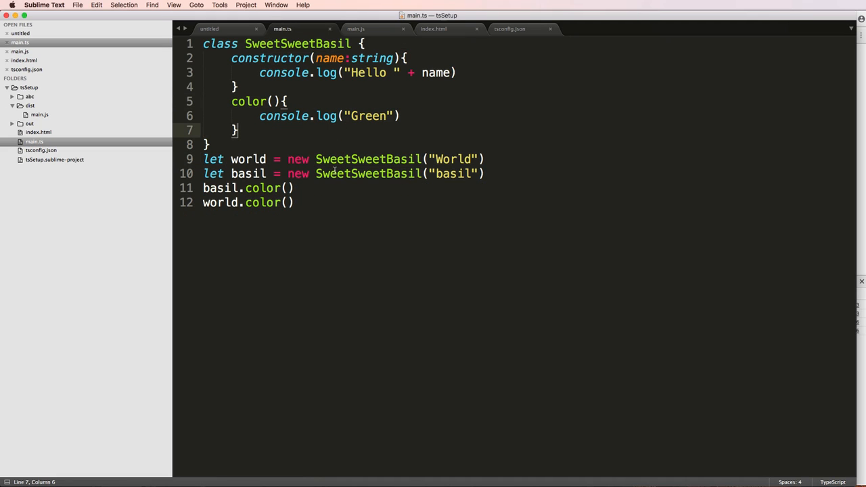
mouse_move(343, 125)
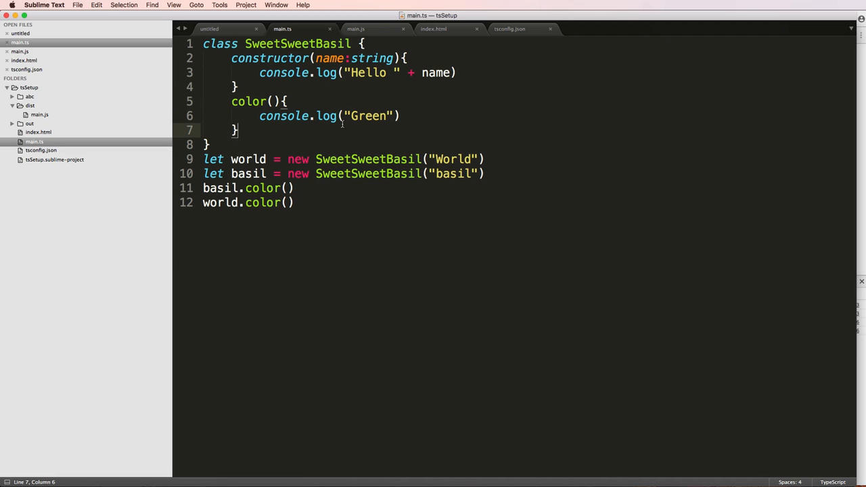
mouse_move(330, 79)
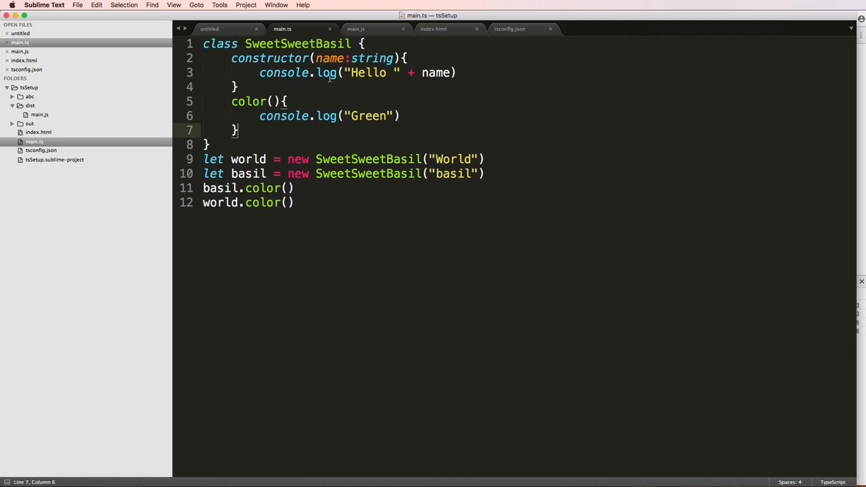
mouse_move(360, 151)
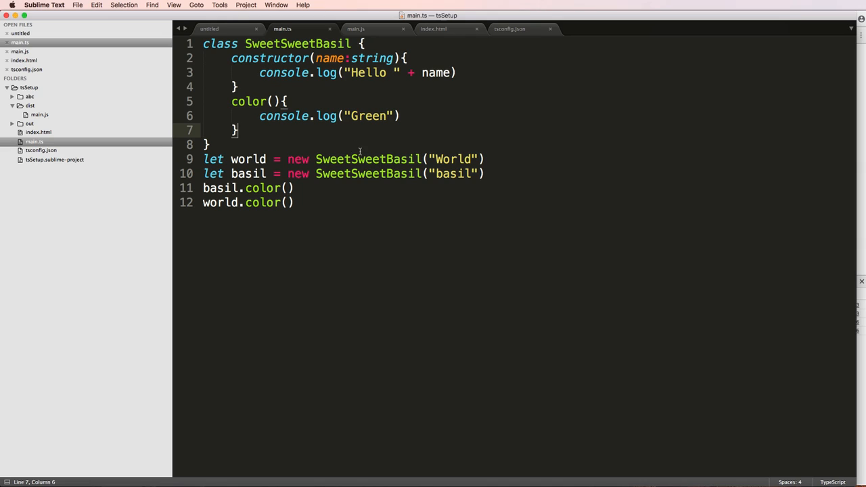